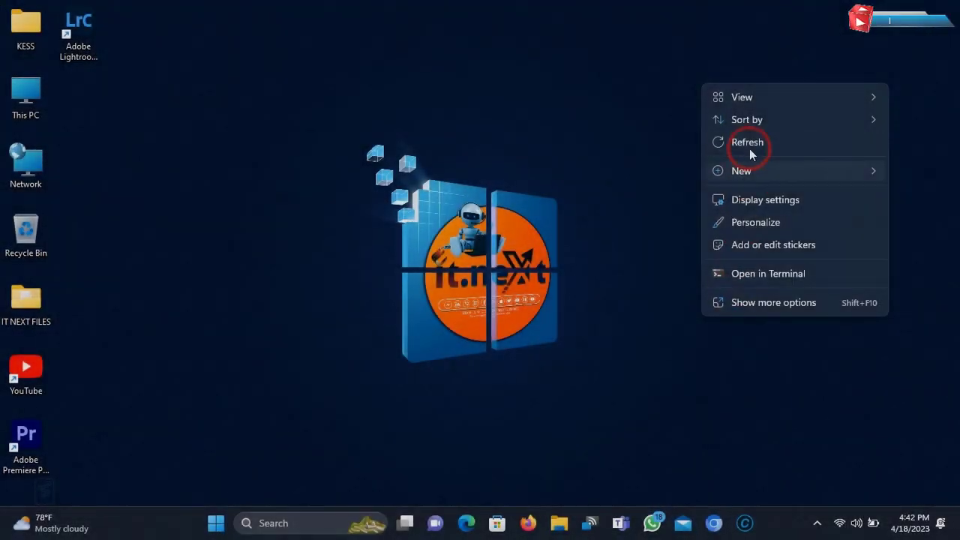
Refresh the Windows desktop from its right-click menu
{"action": "left_click", "coordinate": [747, 142]}
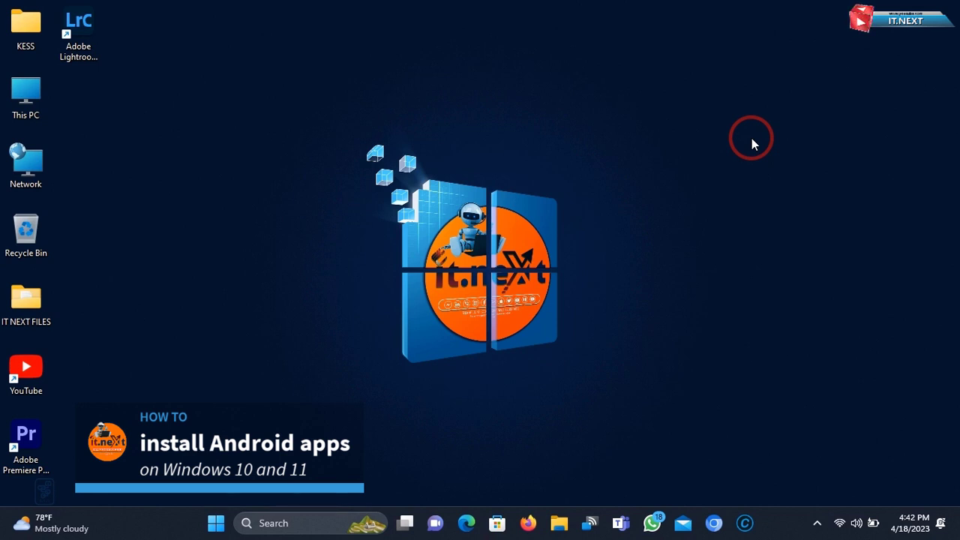
{"action": "mouse_move", "coordinate": [524, 362]}
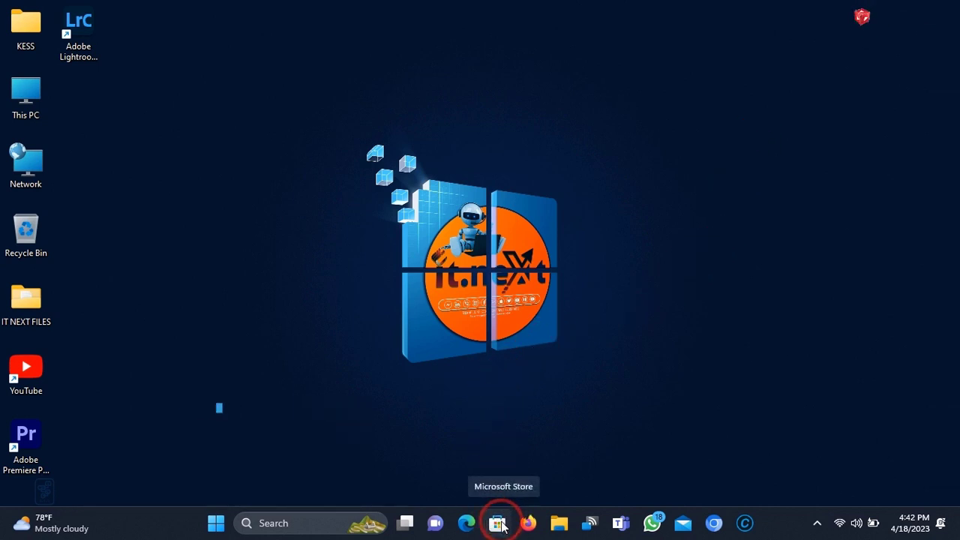
Launch Microsoft Store from the taskbar and search for 'amazon'
{"action": "left_click", "coordinate": [497, 523]}
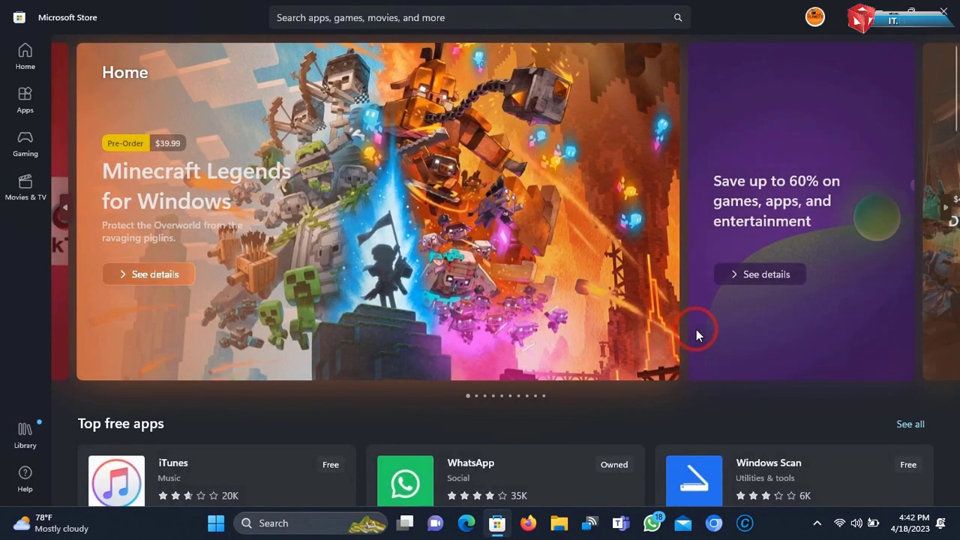
{"action": "scroll", "scroll_direction": "down", "scroll_amount": 3}
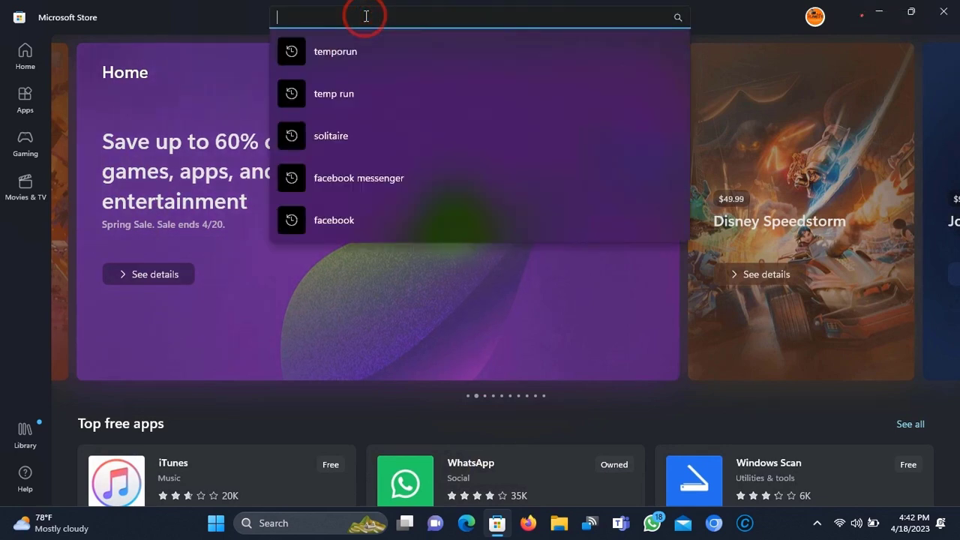
{"action": "type", "text": "amazon"}
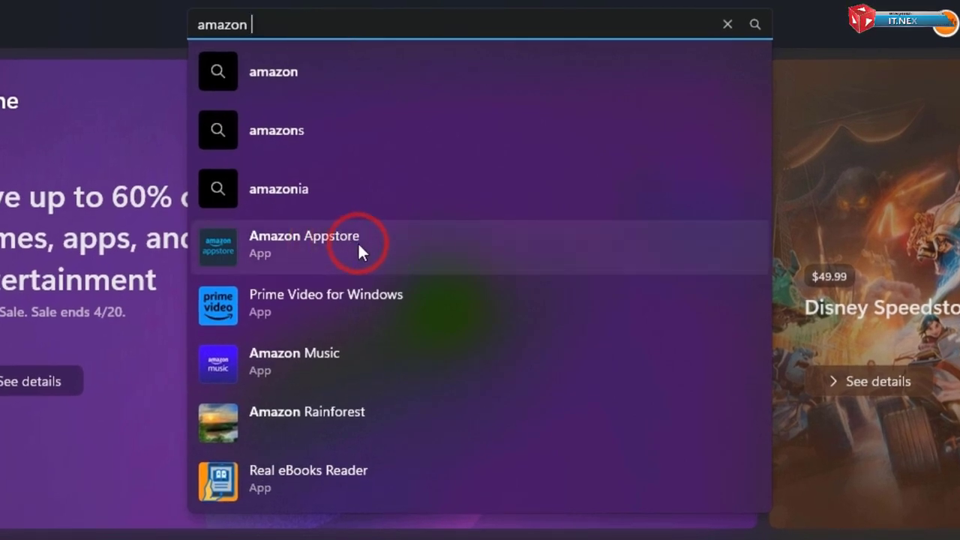
Open the Amazon Appstore suggestion and start its installation
{"action": "left_click", "coordinate": [304, 244]}
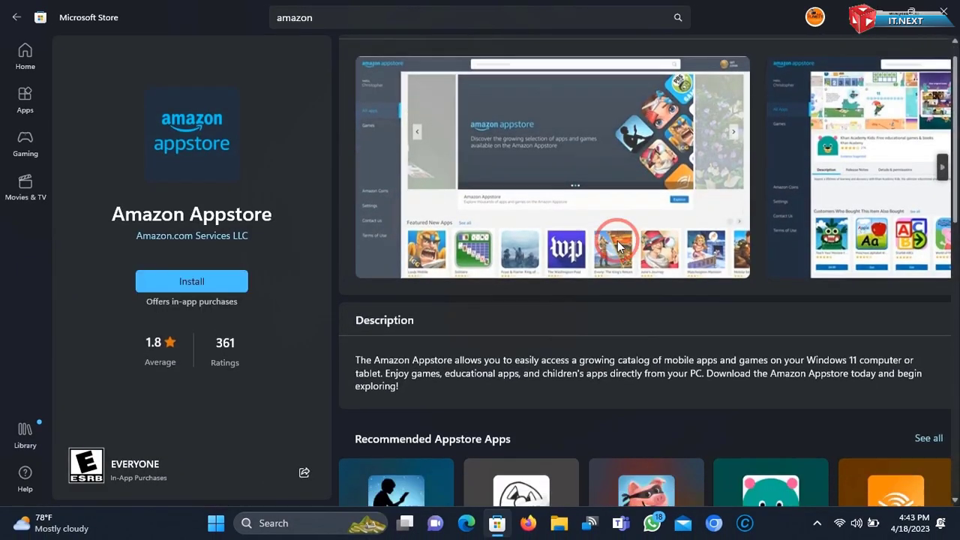
{"action": "scroll", "scroll_direction": "down", "scroll_amount": 3}
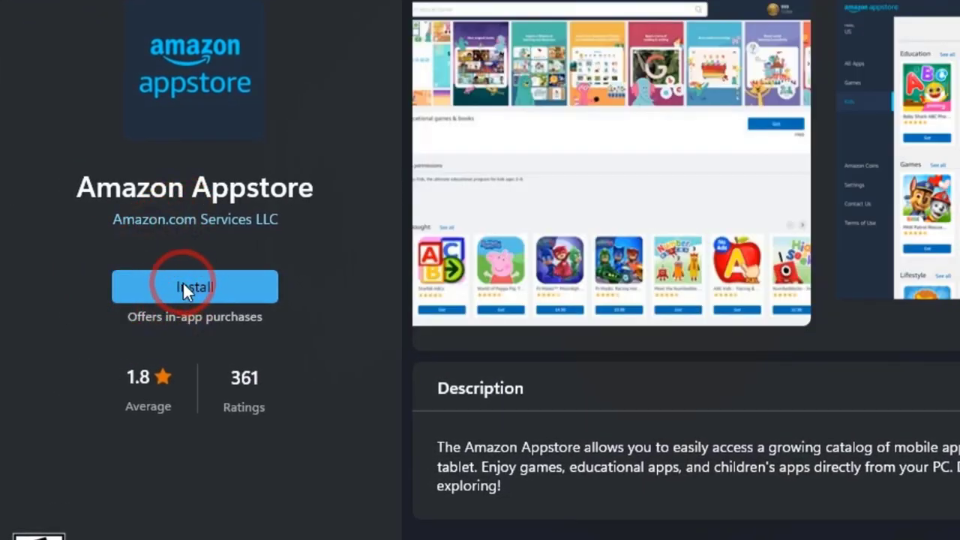
{"action": "left_click", "coordinate": [194, 287]}
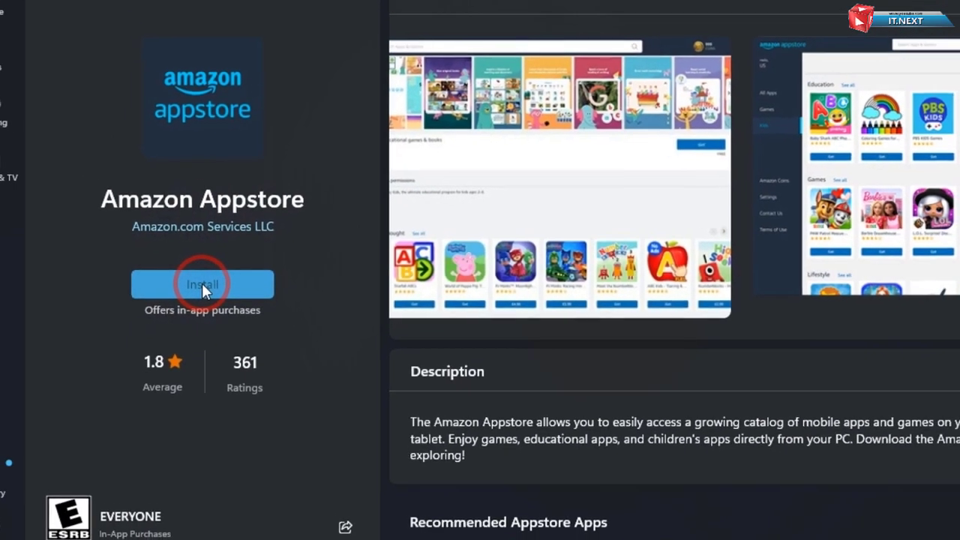
Retry Install, then download Windows Subsystem for Android until Done appears
{"action": "left_click", "coordinate": [202, 284]}
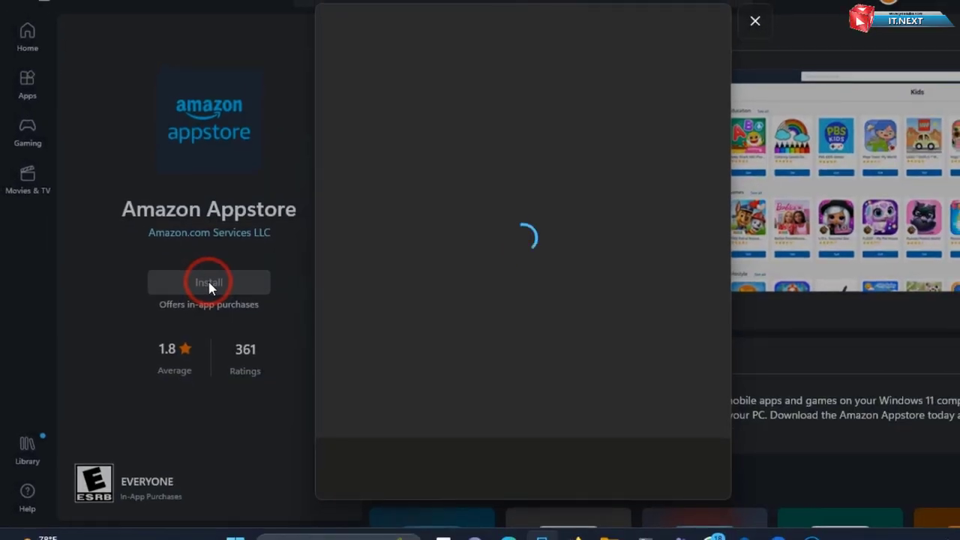
{"action": "left_click", "coordinate": [209, 282]}
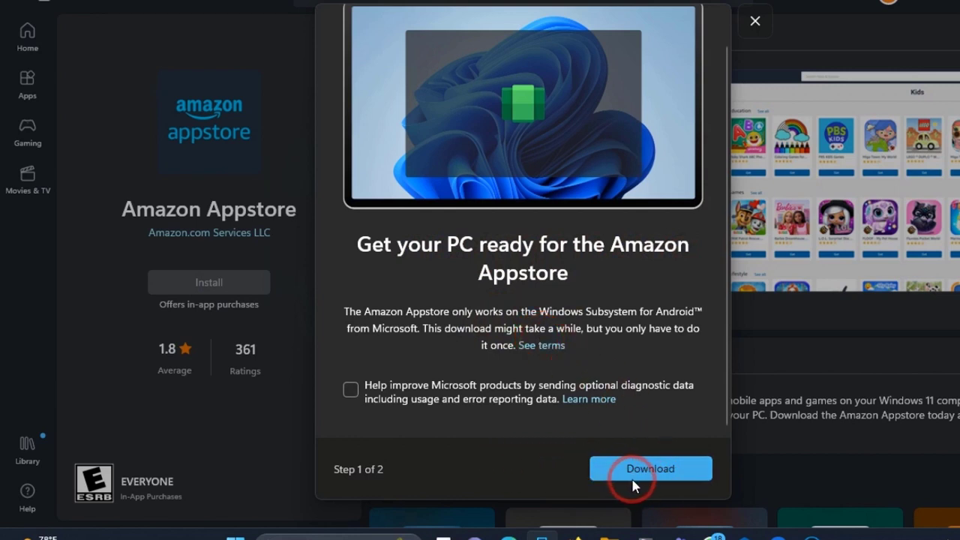
{"action": "left_click", "coordinate": [650, 467]}
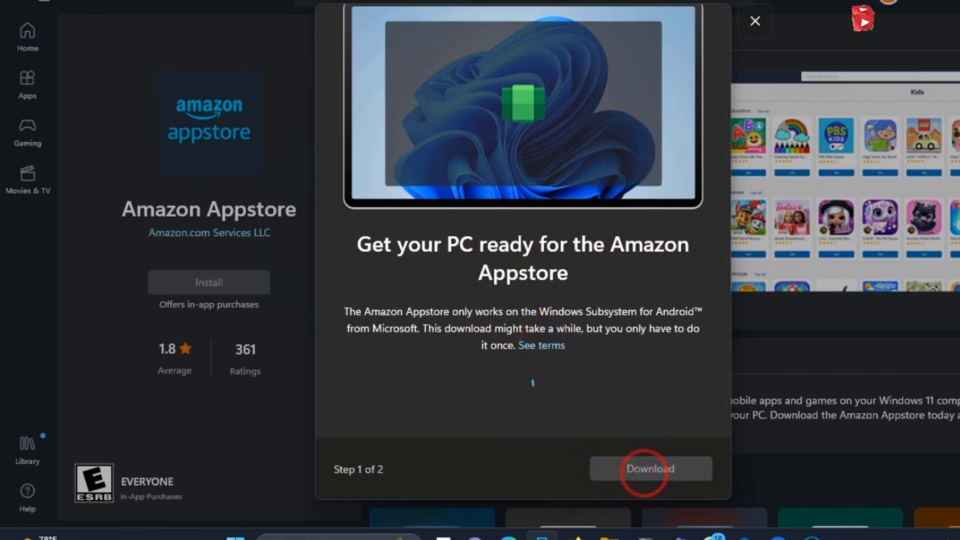
{"action": "left_click", "coordinate": [650, 468]}
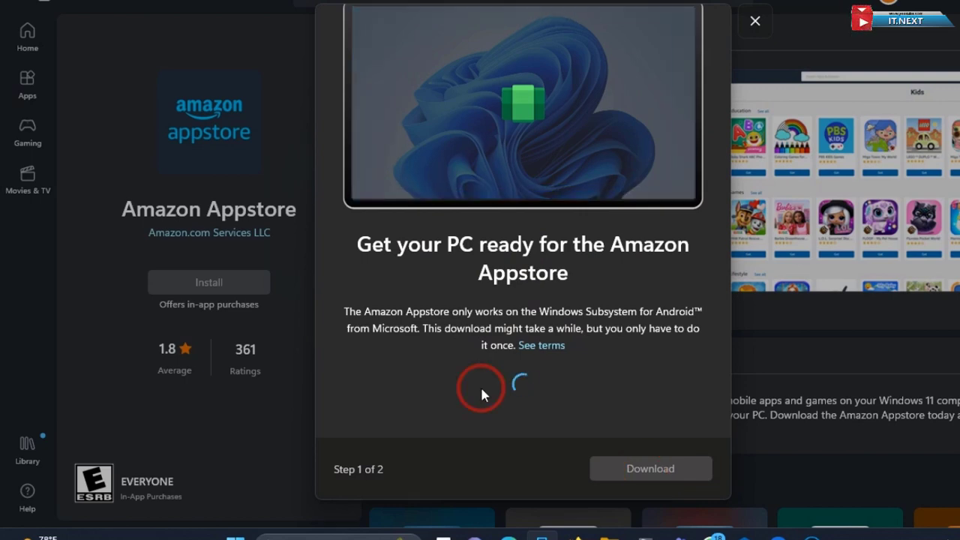
{"action": "left_click", "coordinate": [649, 468]}
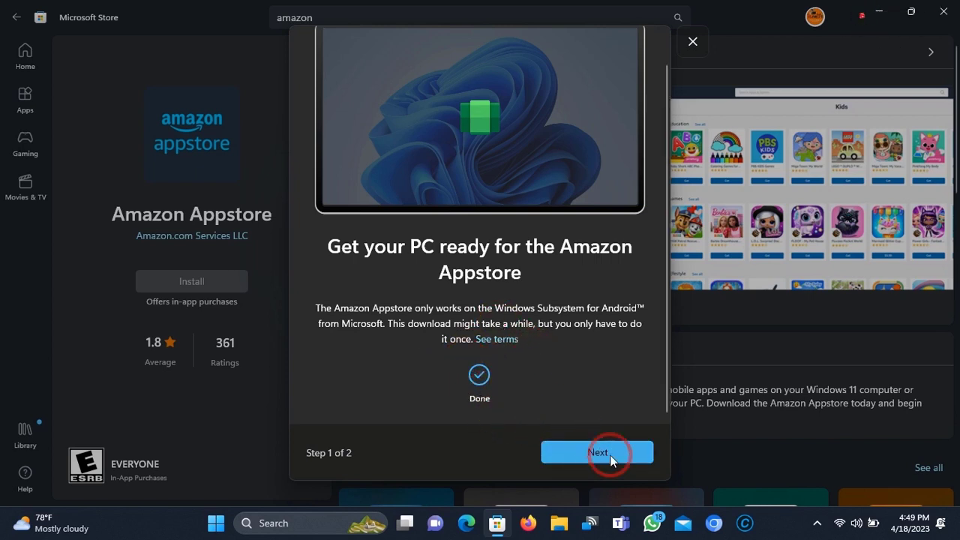
Advance the Appstore setup with Next and dismiss the desktop context menu
{"action": "left_click", "coordinate": [598, 452]}
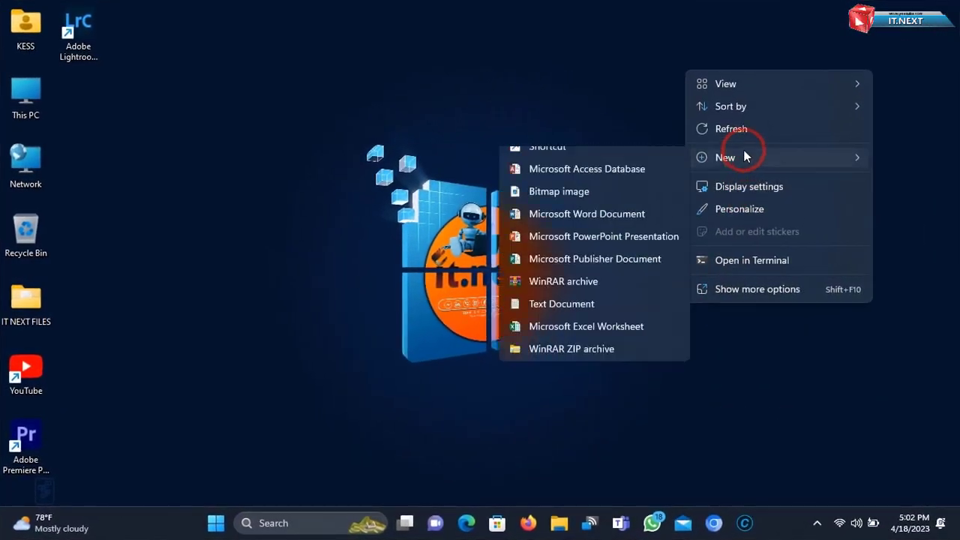
{"action": "left_click", "coordinate": [285, 376]}
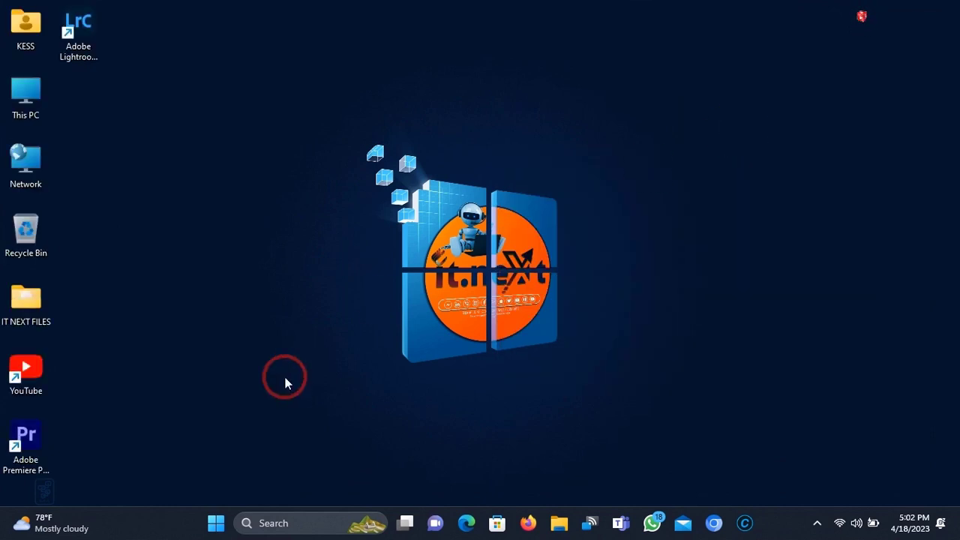
Open the Start menu showing Amazon Appstore under recently added apps
{"action": "left_click", "coordinate": [216, 522]}
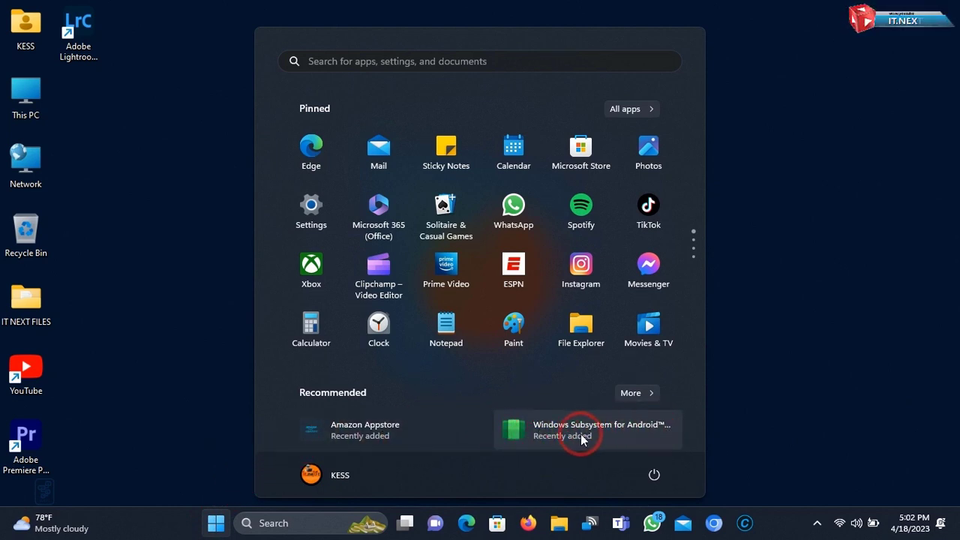
{"action": "mouse_move", "coordinate": [336, 430]}
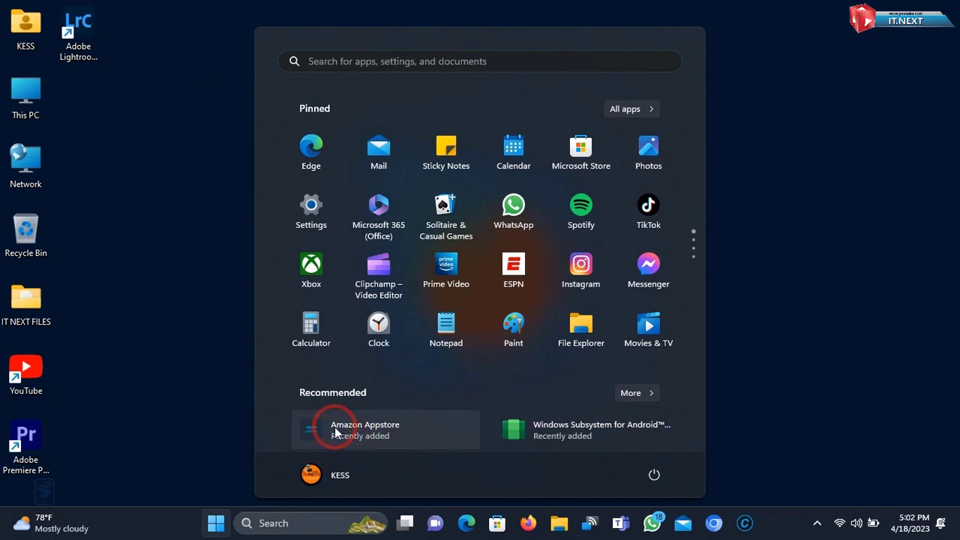
{"action": "mouse_move", "coordinate": [438, 446]}
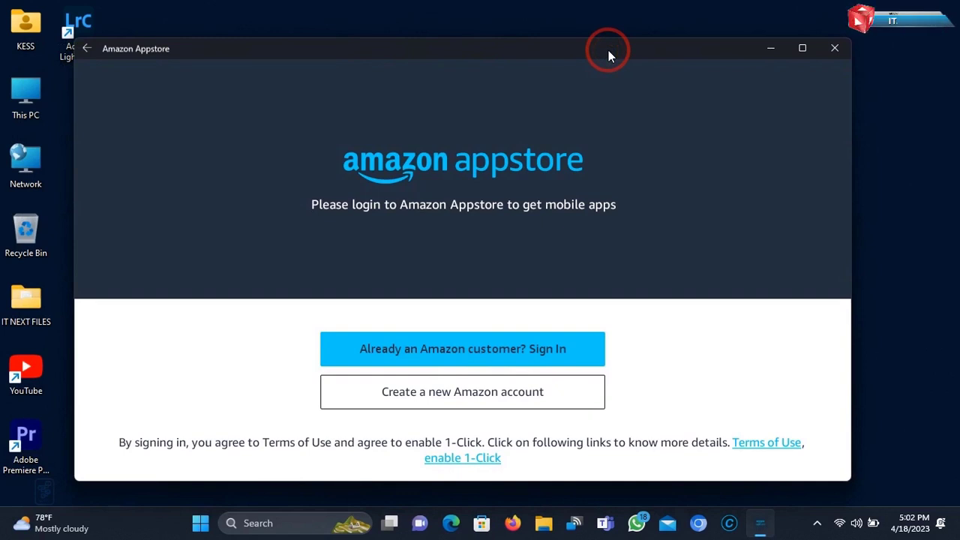
{"action": "mouse_move", "coordinate": [498, 438]}
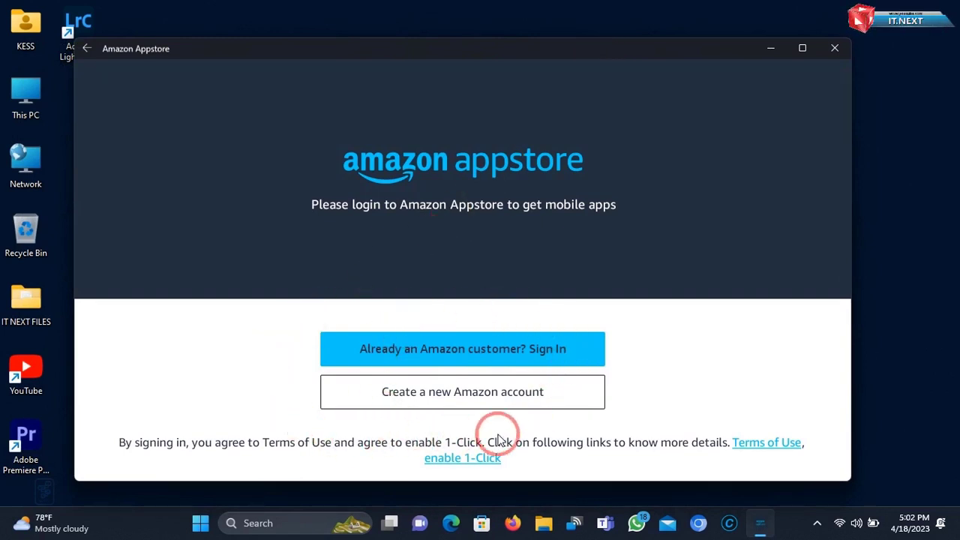
{"action": "mouse_move", "coordinate": [530, 417]}
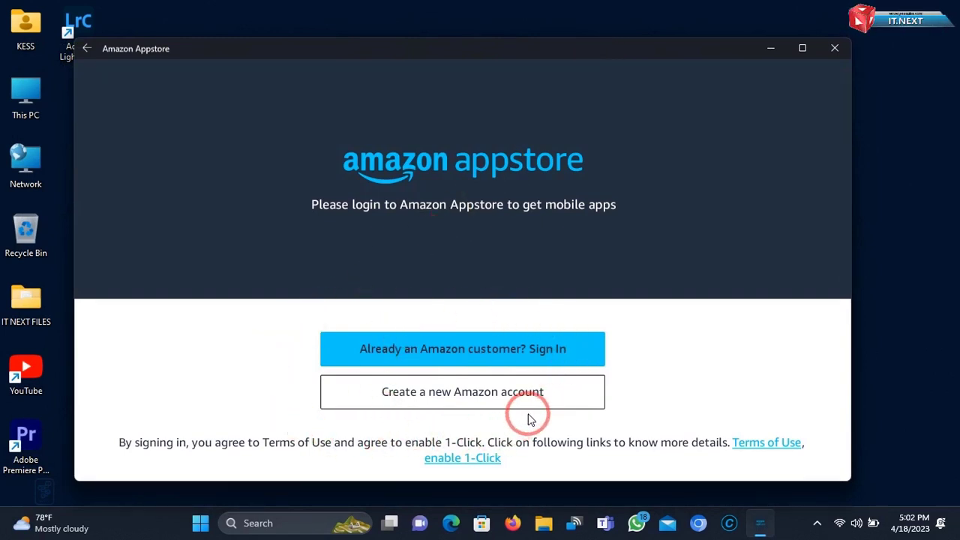
{"action": "mouse_move", "coordinate": [462, 325]}
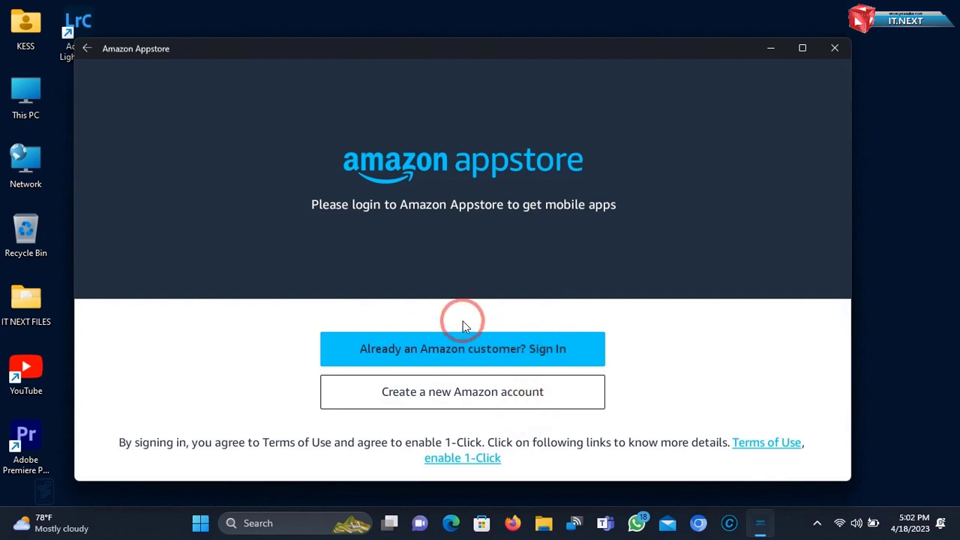
{"action": "mouse_move", "coordinate": [515, 381]}
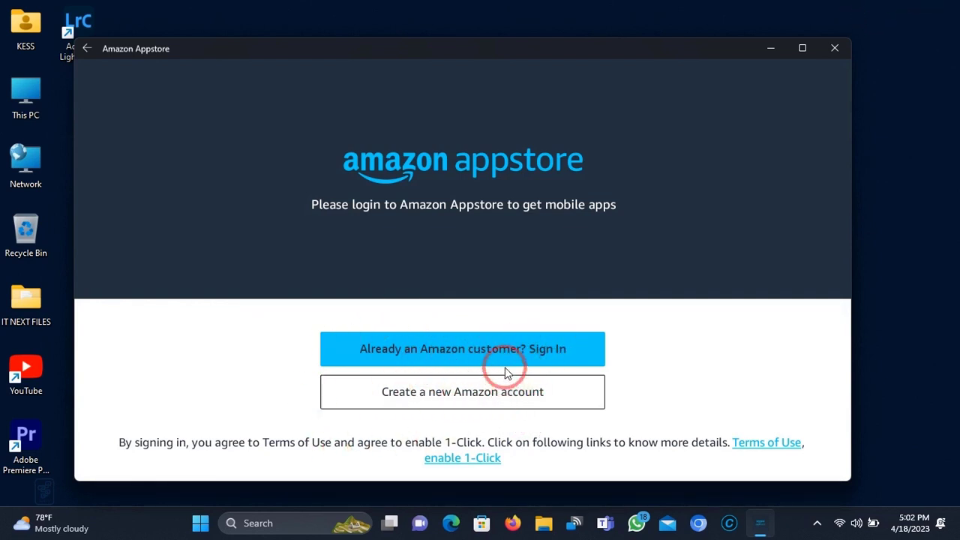
Sign in with an existing Amazon account and browse the featured and Editor's Picks carousels
{"action": "left_click", "coordinate": [462, 348]}
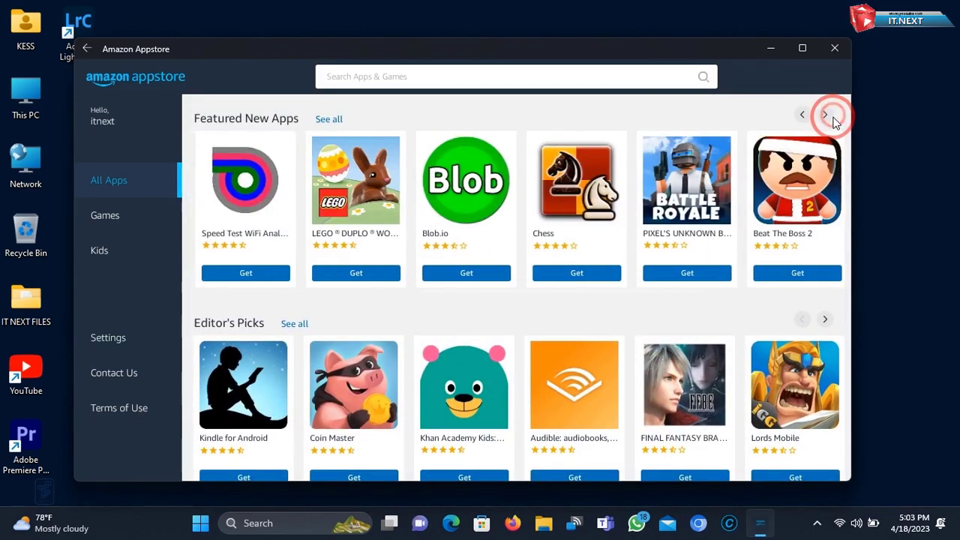
{"action": "left_click", "coordinate": [833, 115]}
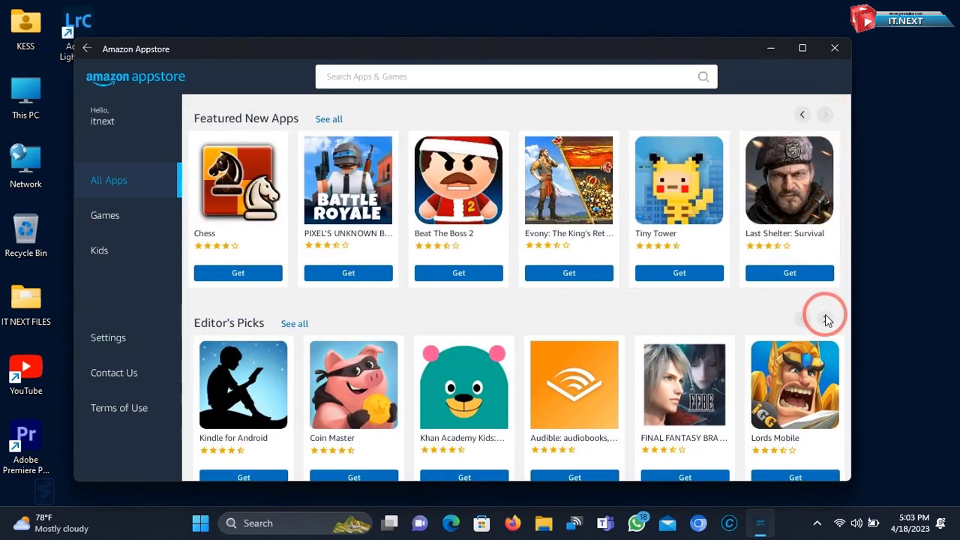
{"action": "left_click", "coordinate": [104, 215]}
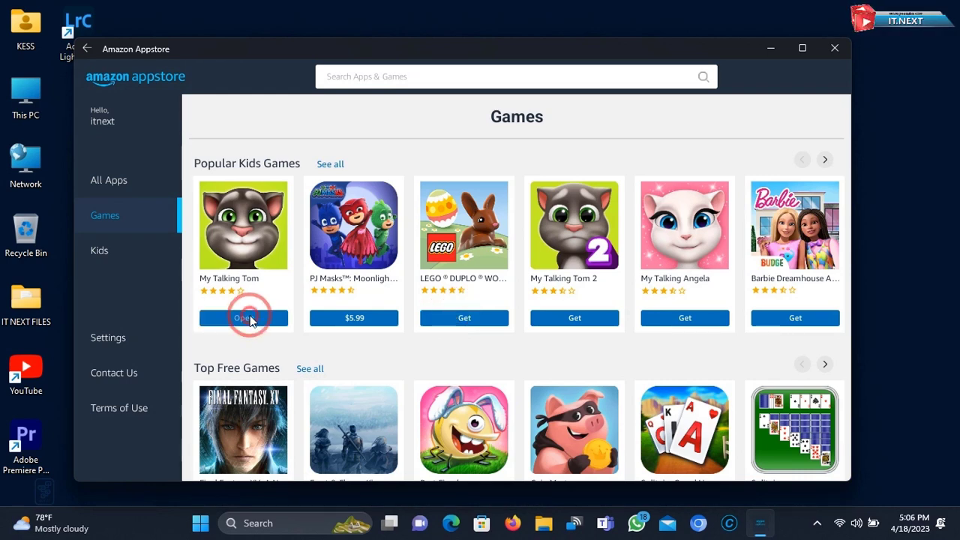
Launch My Talking Tom, move its window left, and interact with the opening room
{"action": "left_click", "coordinate": [243, 317]}
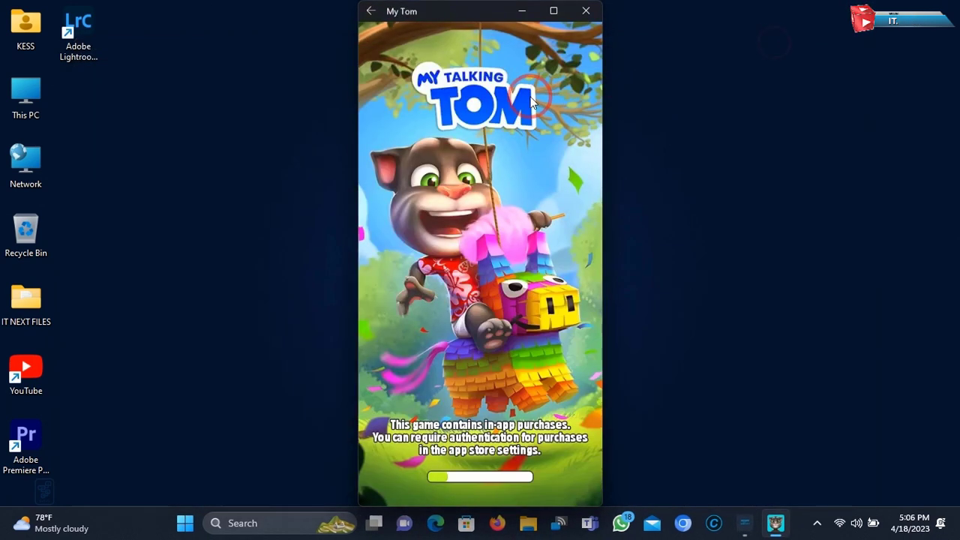
{"action": "left_click_drag", "start_coordinate": [480, 10], "coordinate": [384, 28]}
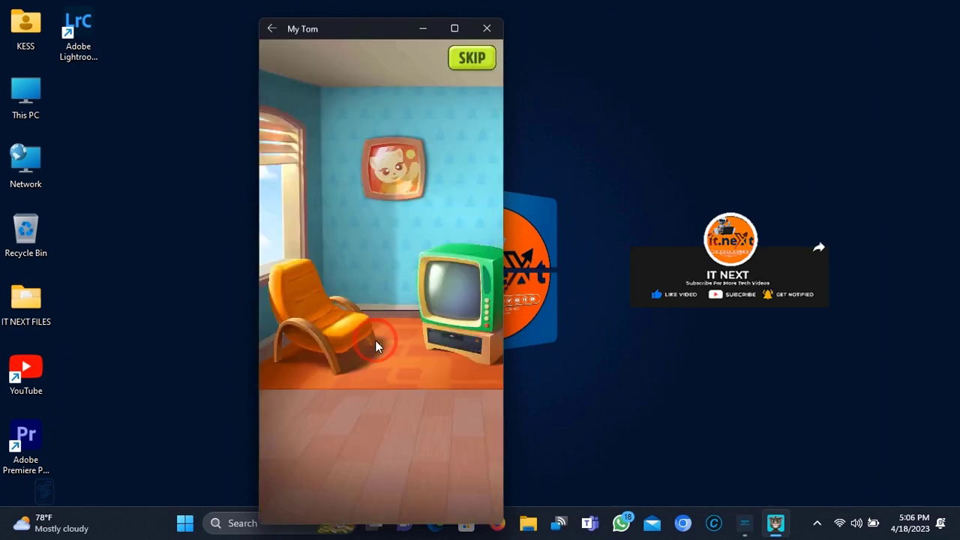
{"action": "left_click", "coordinate": [471, 57]}
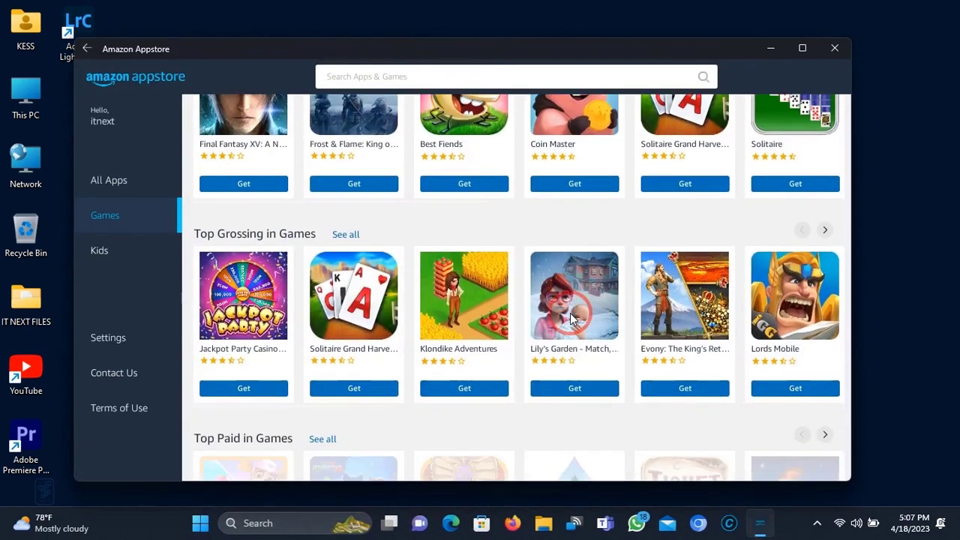
Type 'battelship' in the Appstore search and pick the 'battleships' suggestion
{"action": "type", "text": "battelship"}
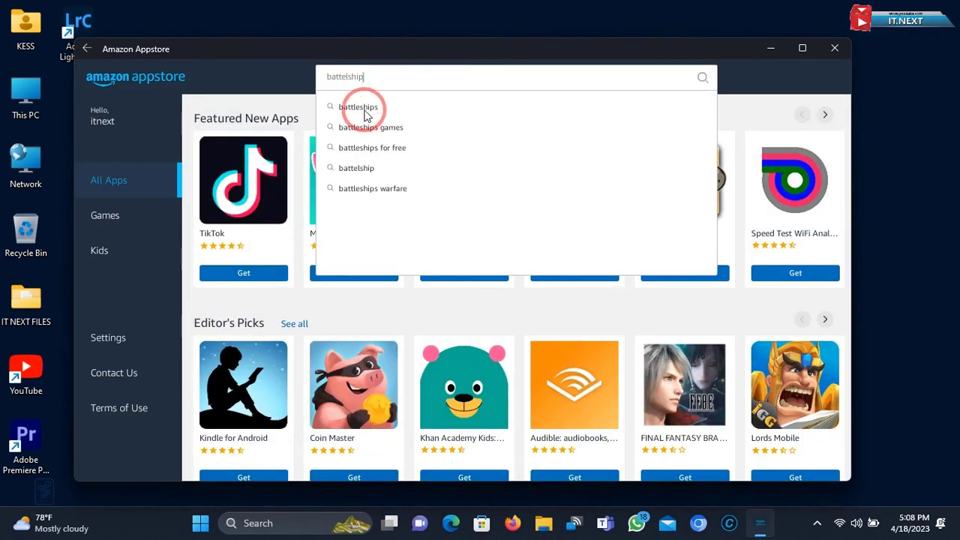
{"action": "left_click", "coordinate": [361, 106]}
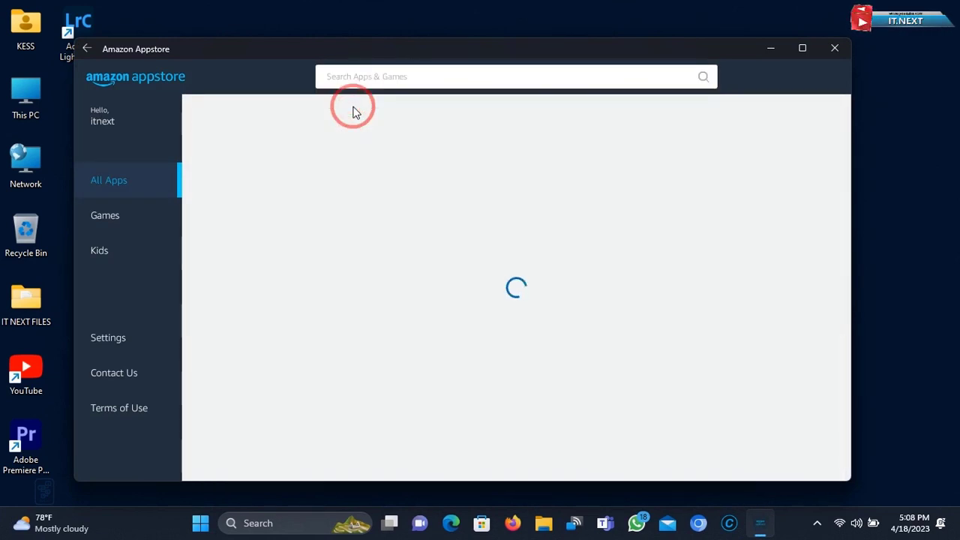